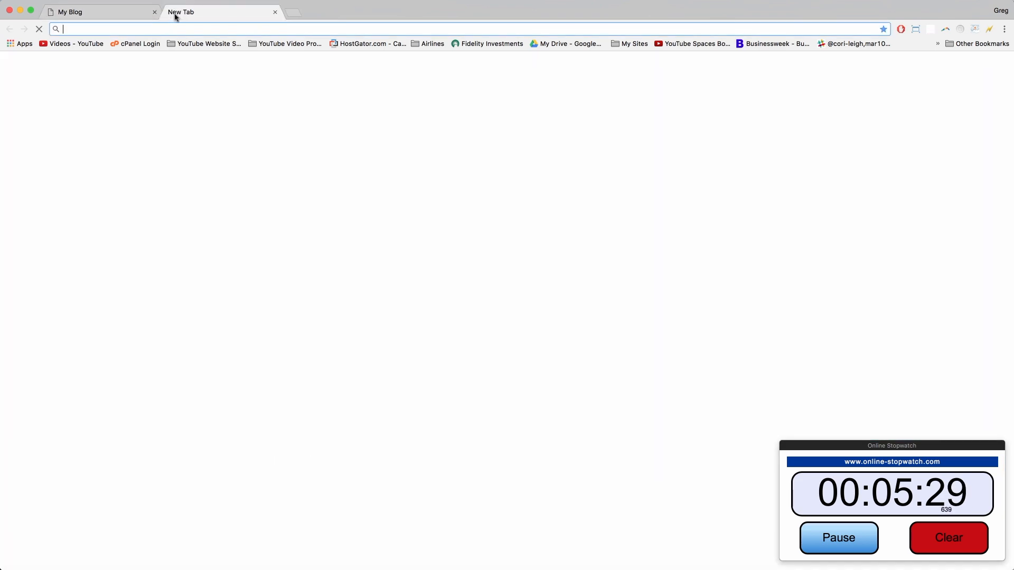
Search Google for 'adsense' in the new incognito window.
{"action": "type", "text": "adnse"}
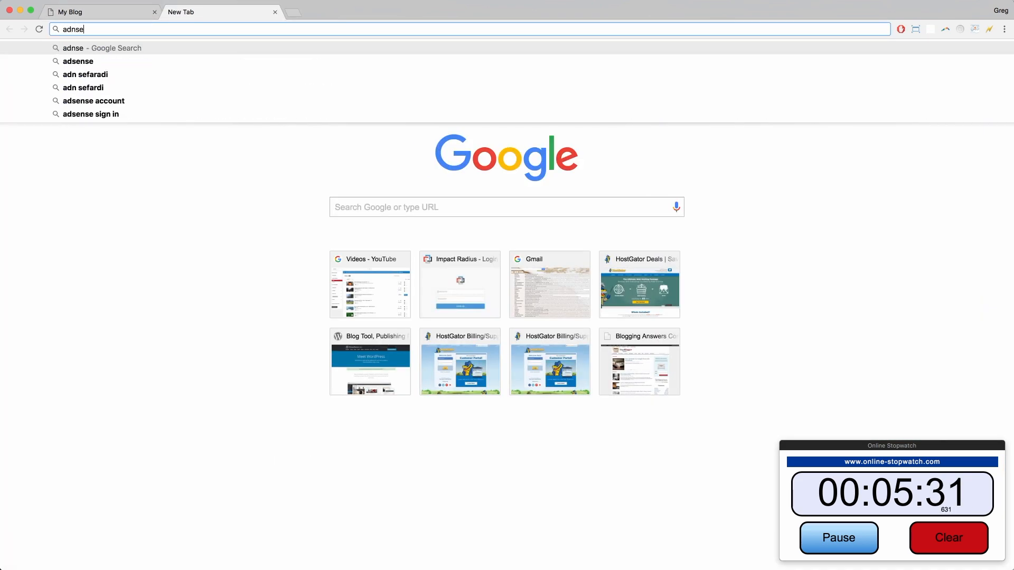
{"action": "type", "text": "adsense"}
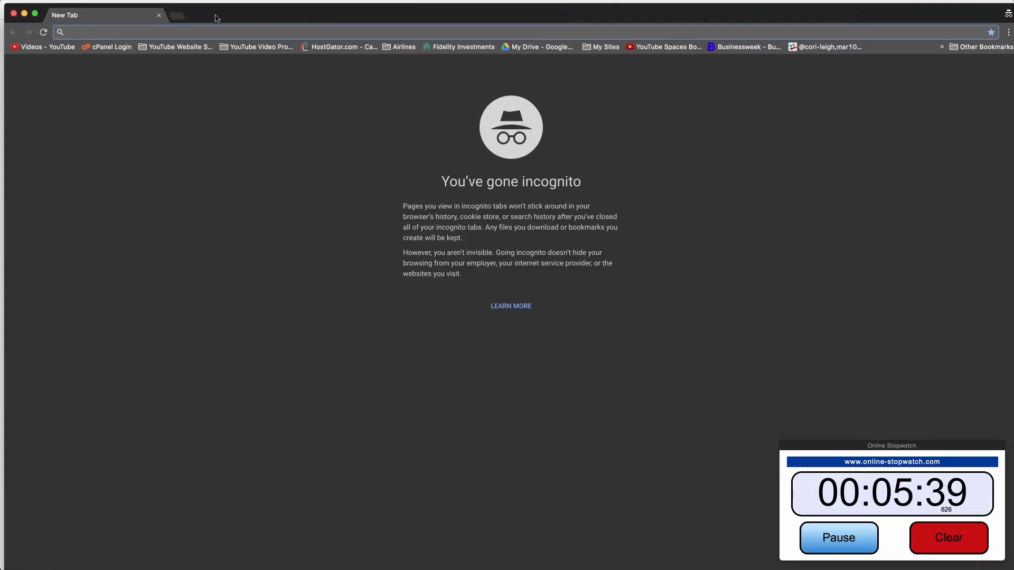
{"action": "type", "text": "adsense"}
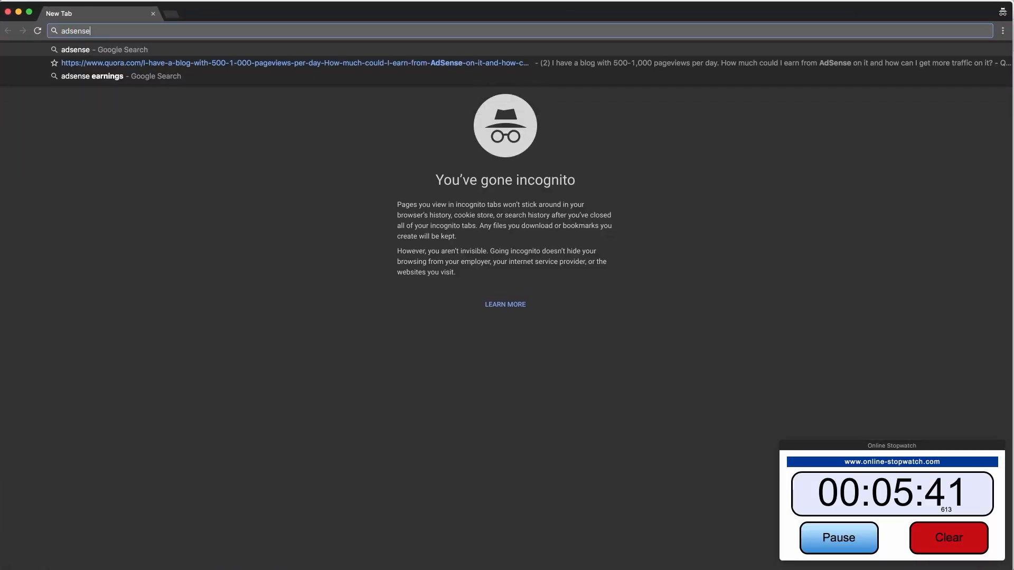
{"action": "key", "text": "Enter"}
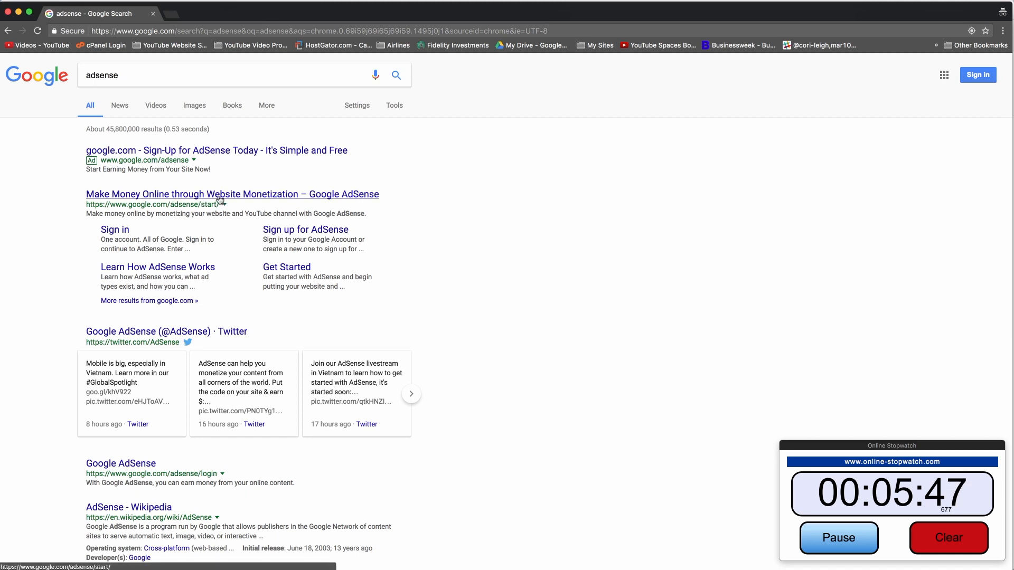
Visit the Google AdSense start page, then search for 'google adsense signup' from the address bar.
{"action": "left_click", "coordinate": [215, 194]}
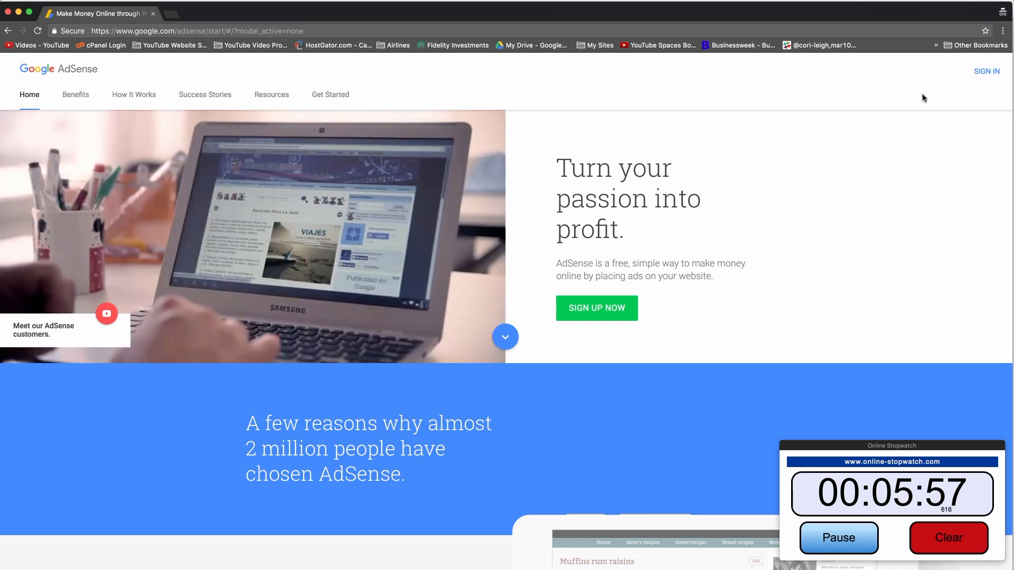
{"action": "left_click", "coordinate": [198, 31]}
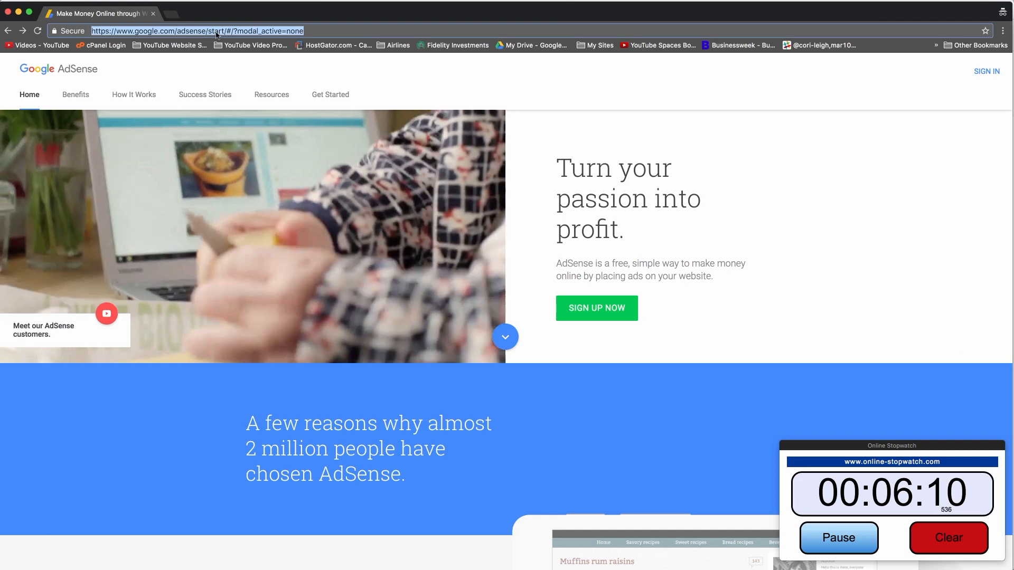
{"action": "type", "text": "google.com/analytics/"}
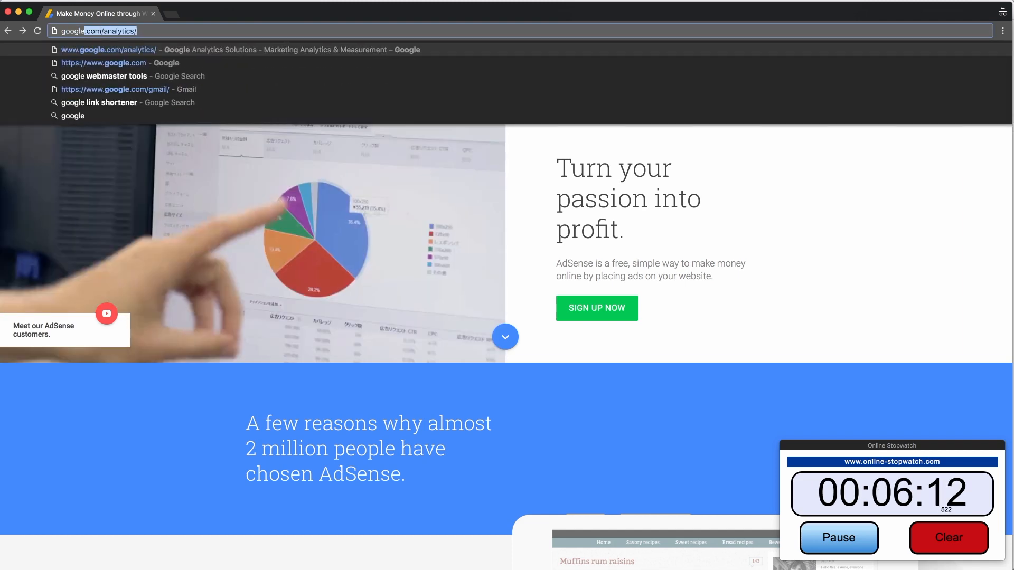
{"action": "type", "text": "google adsense signu"}
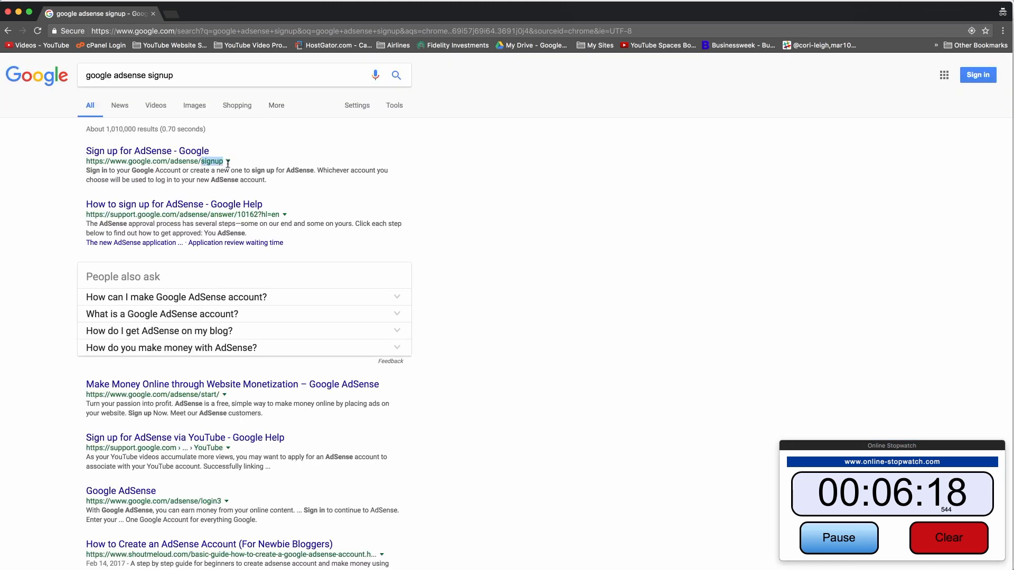
Go to the 'Sign up for AdSense - Google' result, landing on step one, Your Account.
{"action": "left_click", "coordinate": [152, 152]}
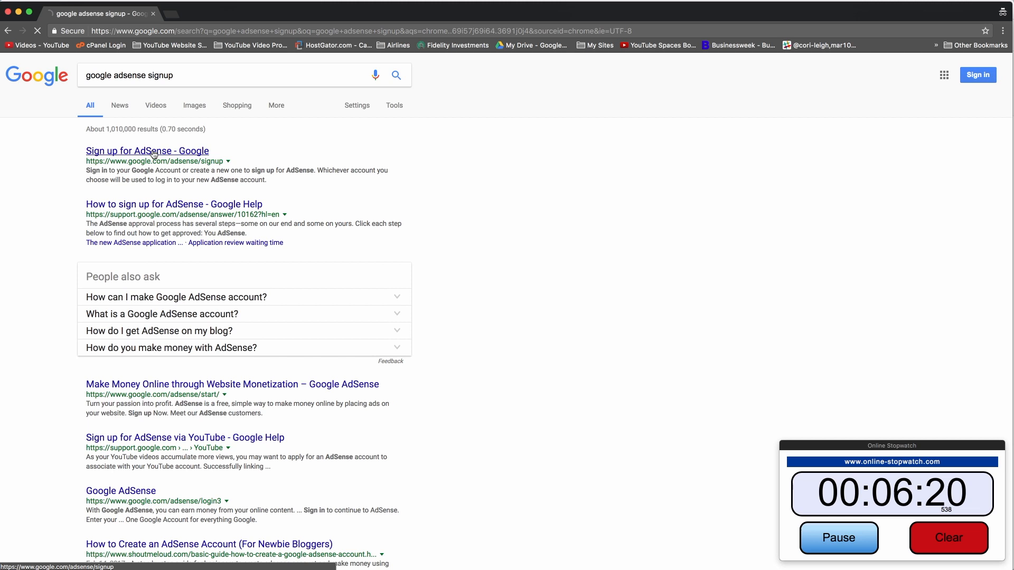
{"action": "left_click", "coordinate": [145, 151]}
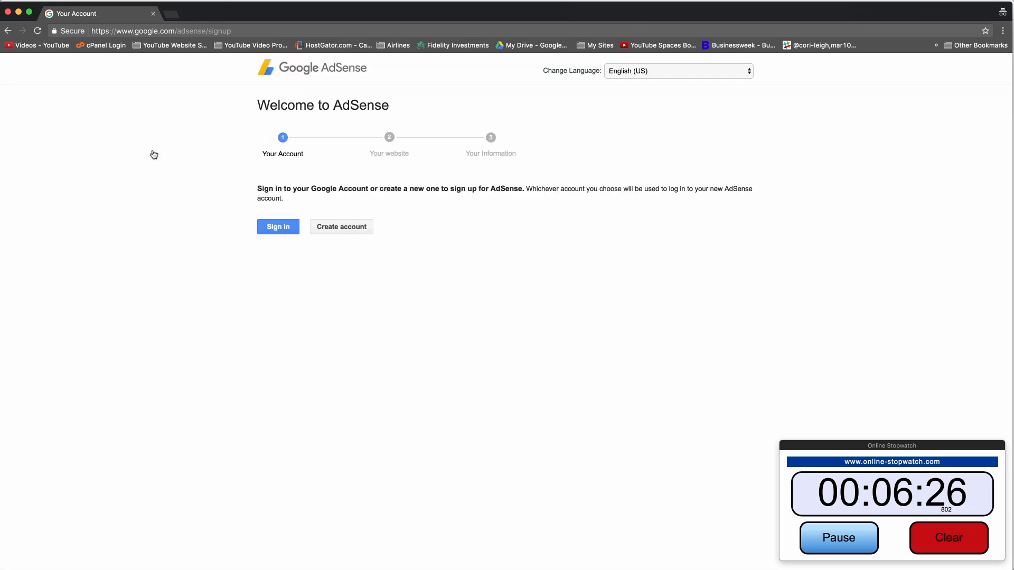
{"action": "mouse_move", "coordinate": [473, 143]}
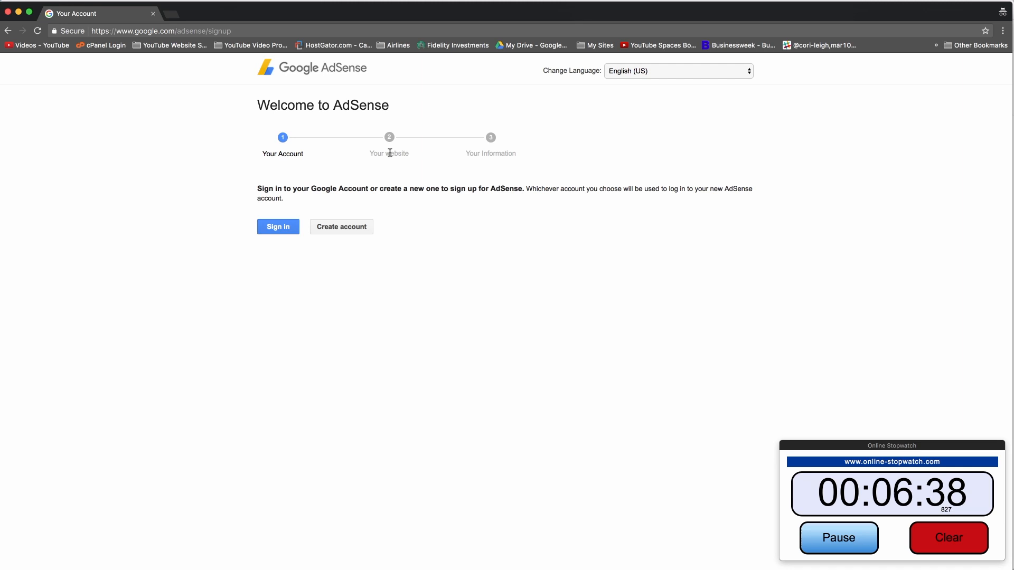
{"action": "mouse_move", "coordinate": [775, 535]}
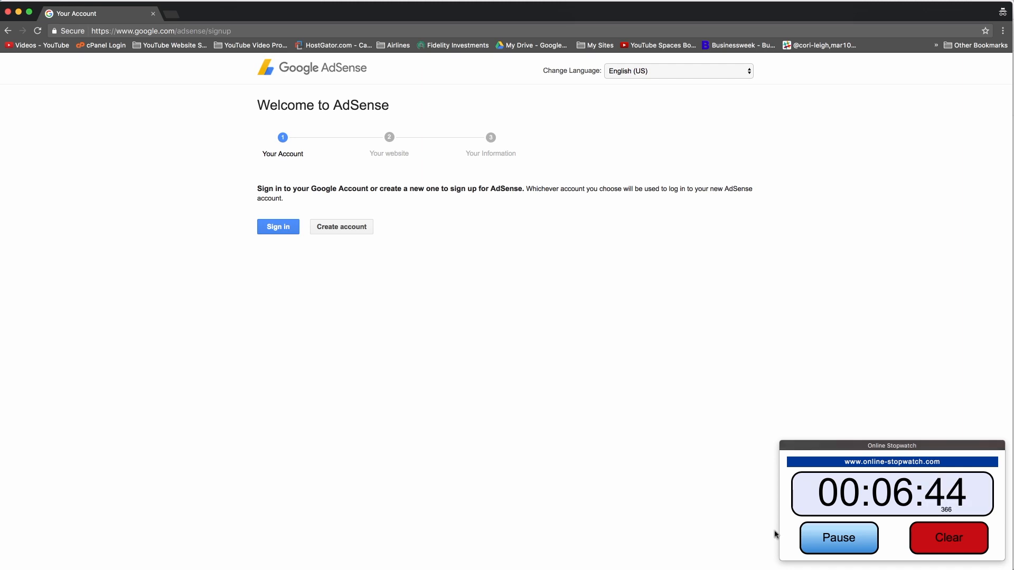
{"action": "mouse_move", "coordinate": [433, 240]}
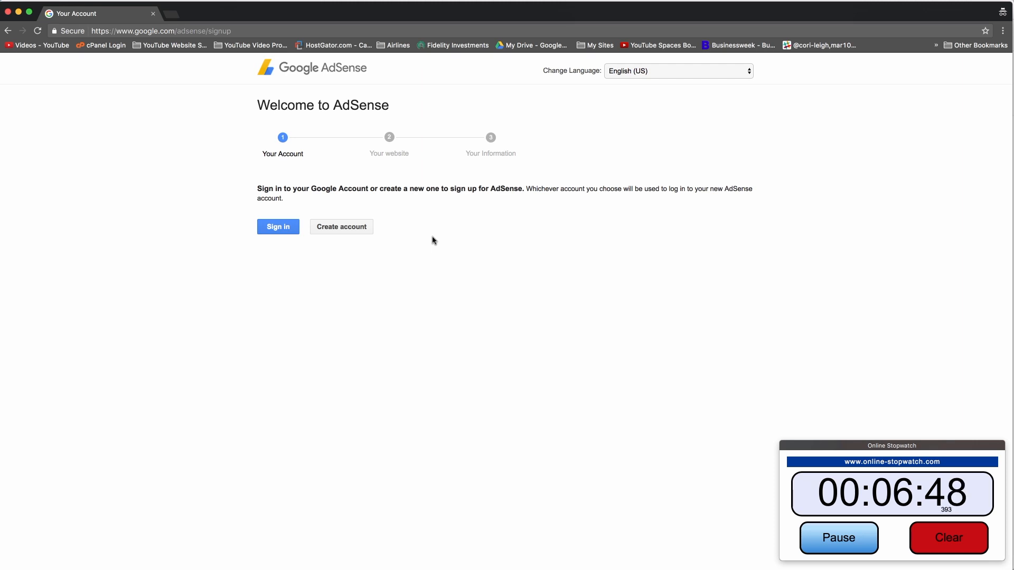
{"action": "mouse_move", "coordinate": [395, 195]}
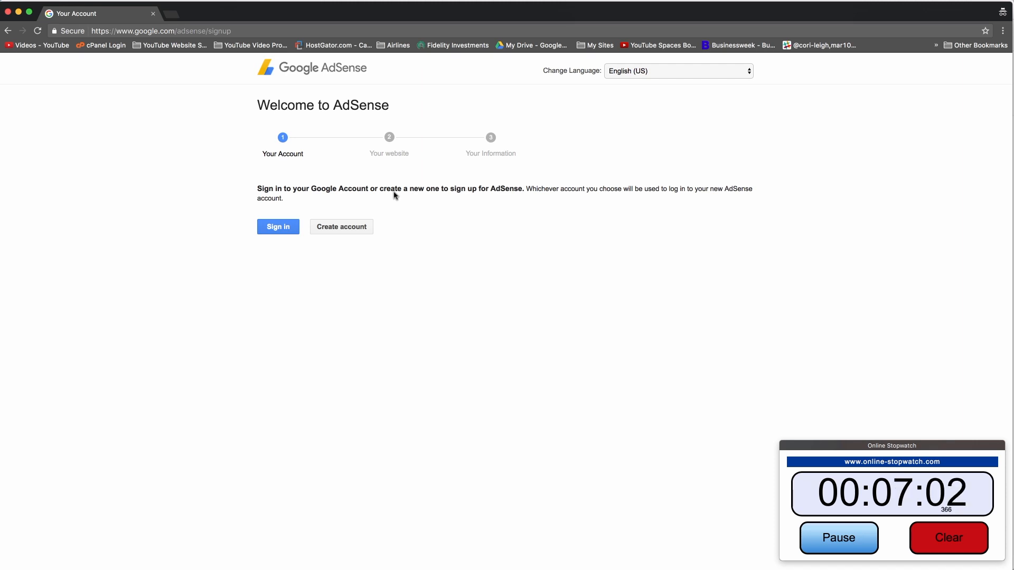
{"action": "mouse_move", "coordinate": [411, 173]}
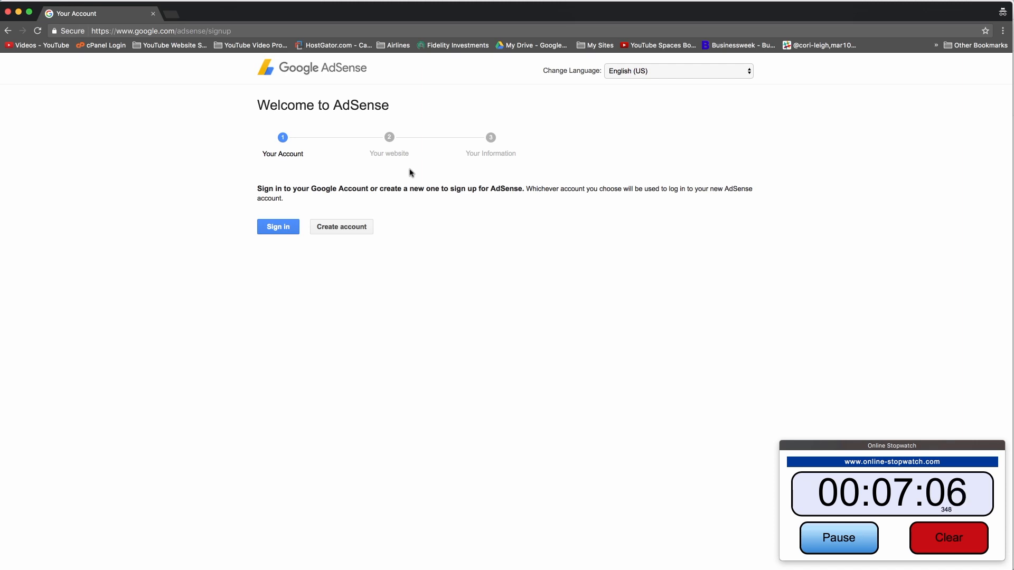
{"action": "mouse_move", "coordinate": [408, 190]}
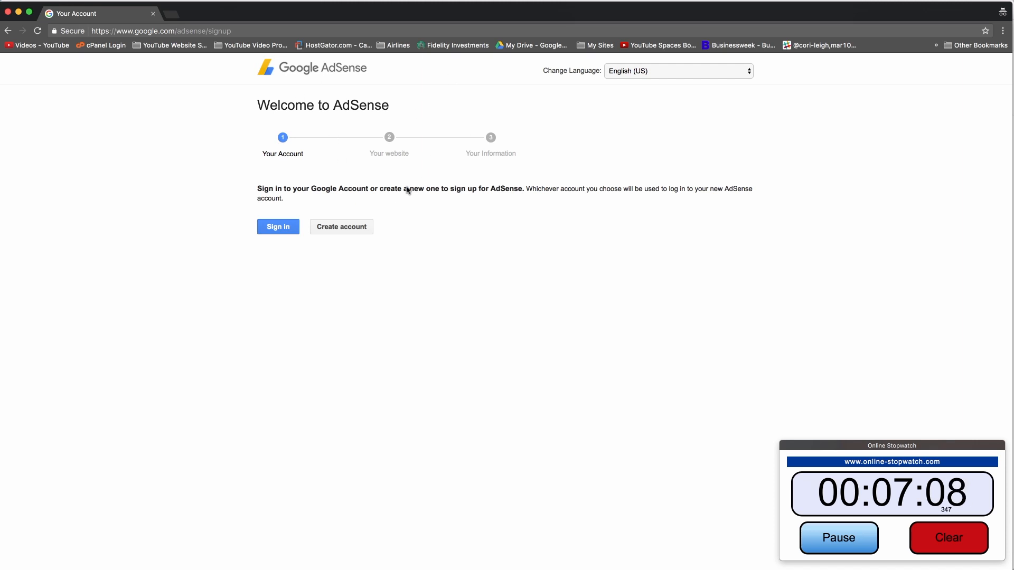
{"action": "mouse_move", "coordinate": [439, 102]}
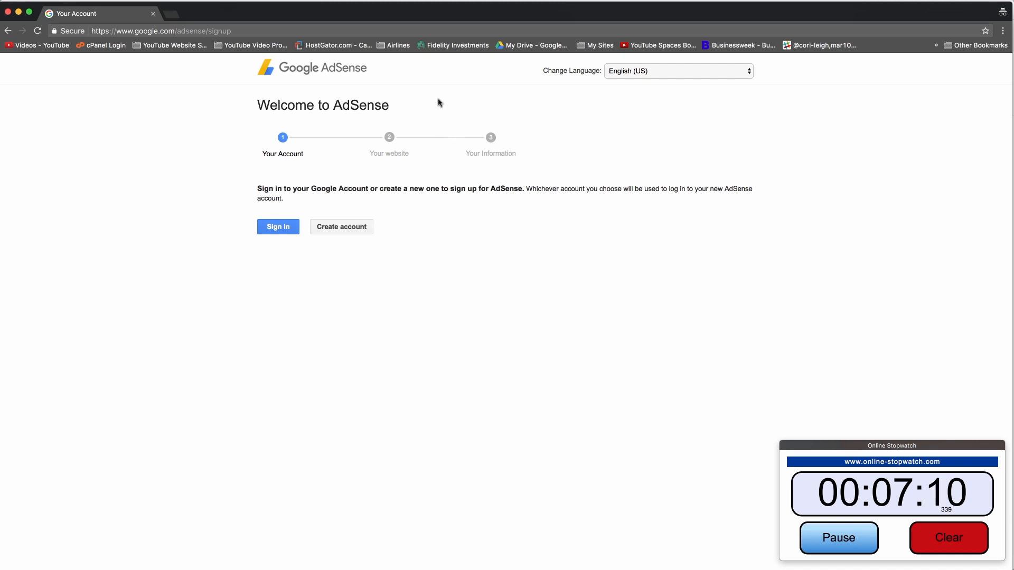
{"action": "mouse_move", "coordinate": [448, 159]}
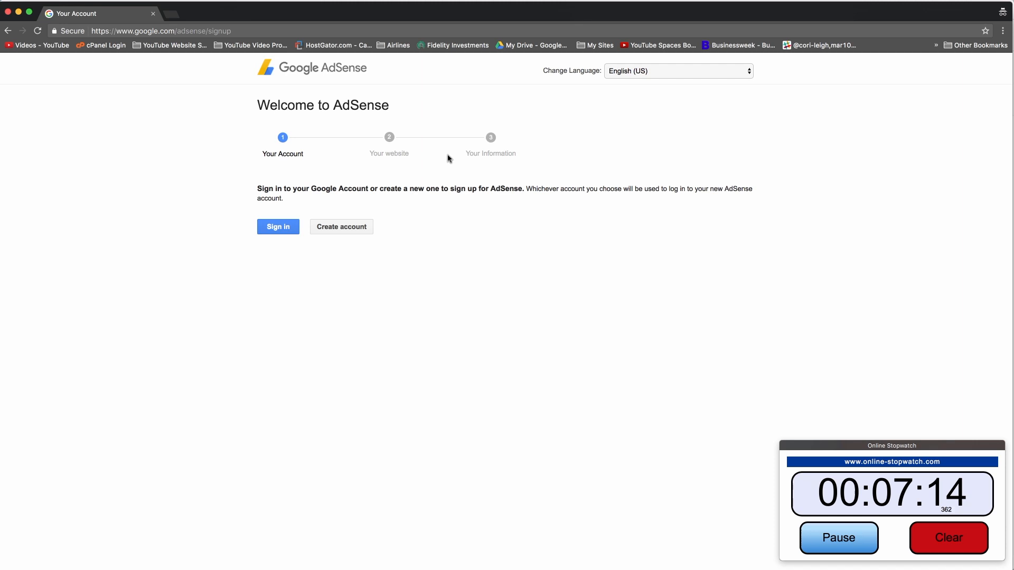
{"action": "mouse_move", "coordinate": [410, 85]}
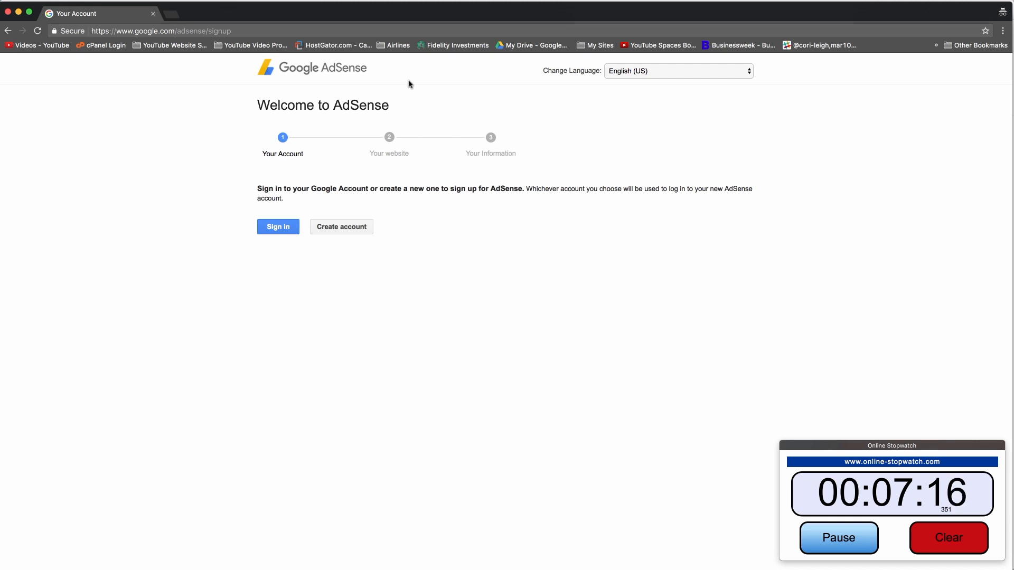
{"action": "mouse_move", "coordinate": [407, 179]}
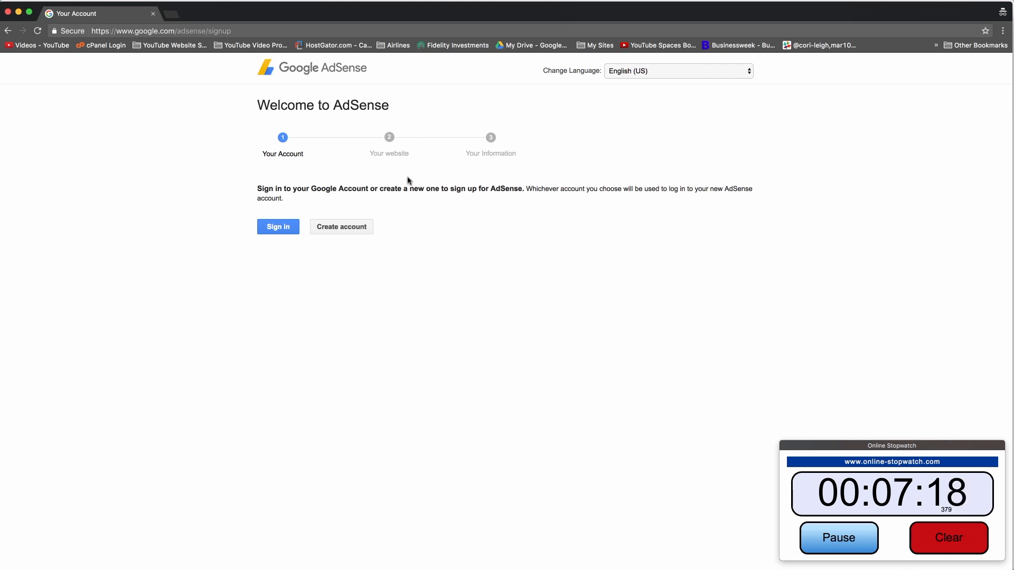
{"action": "mouse_move", "coordinate": [416, 174]}
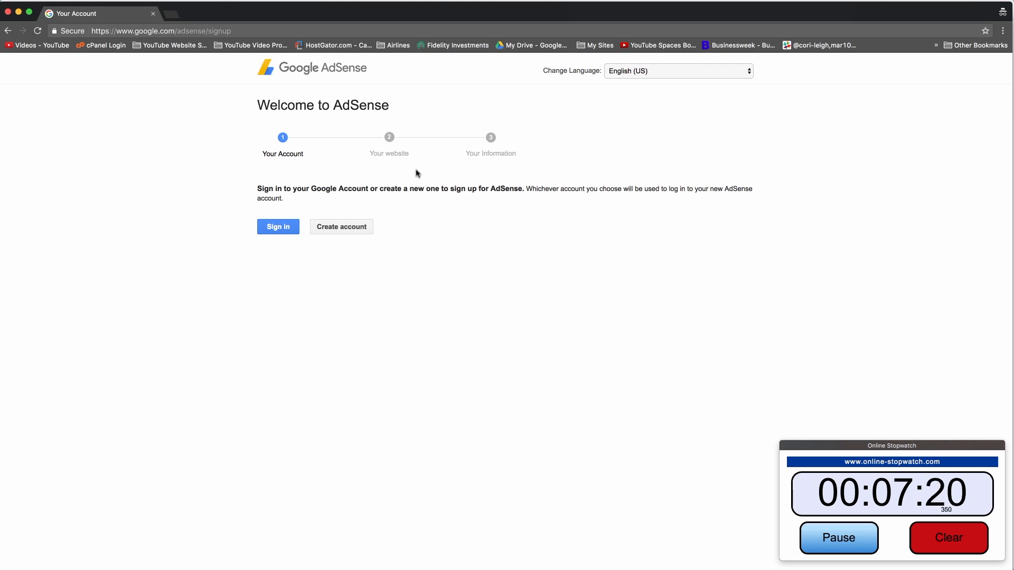
{"action": "mouse_move", "coordinate": [357, 118]}
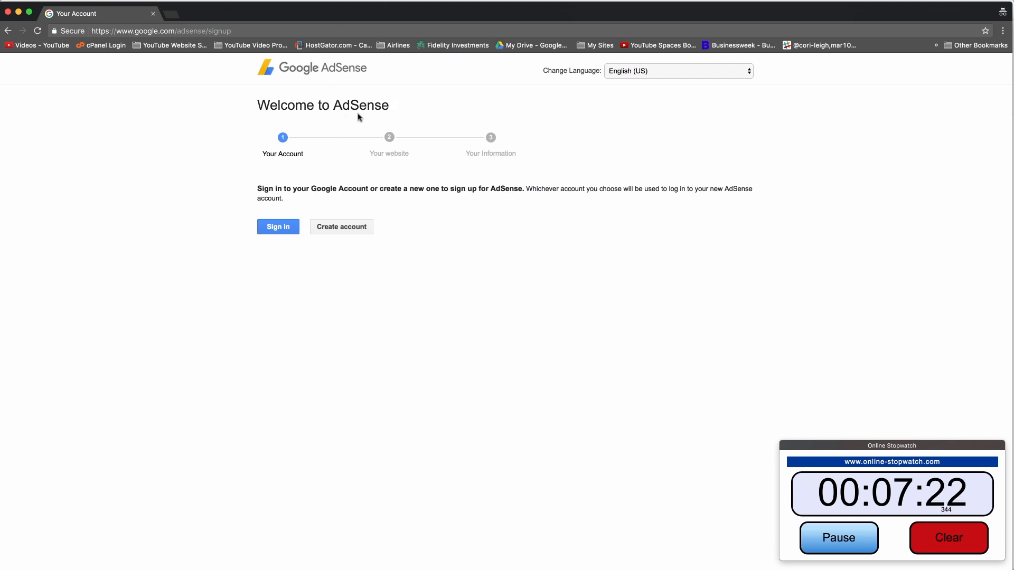
{"action": "mouse_move", "coordinate": [445, 126]}
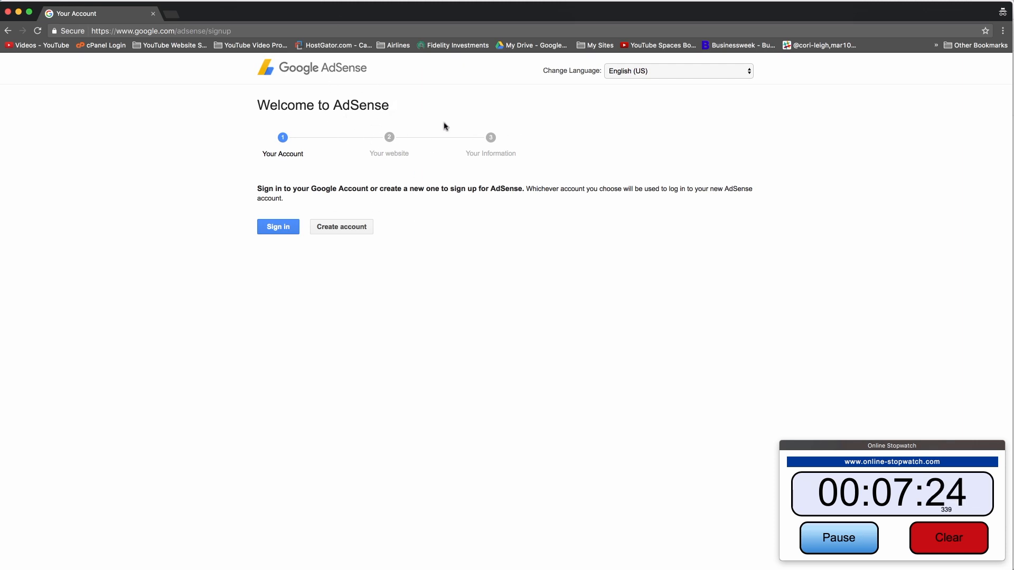
{"action": "mouse_move", "coordinate": [546, 188]}
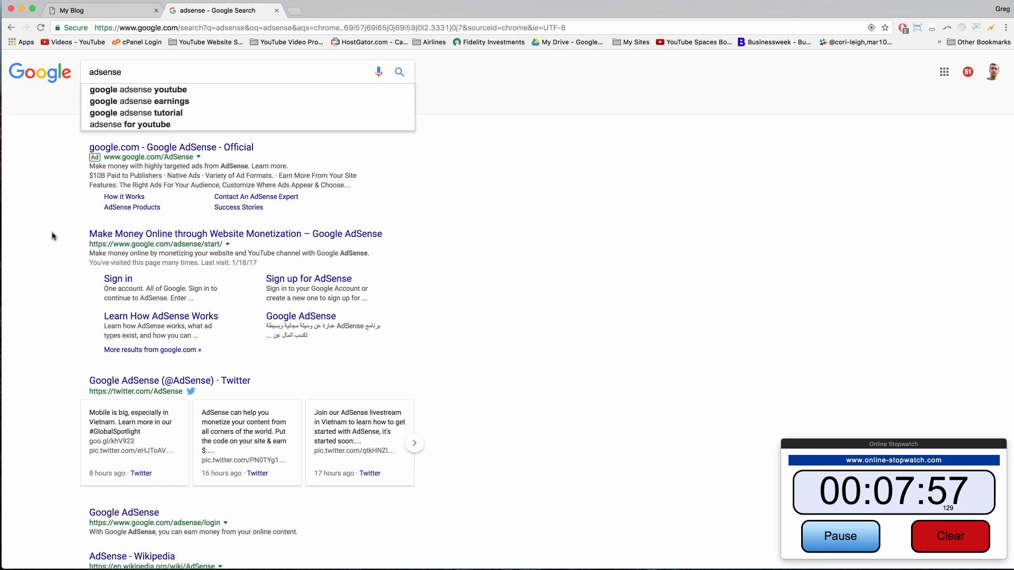
{"action": "mouse_move", "coordinate": [197, 147]}
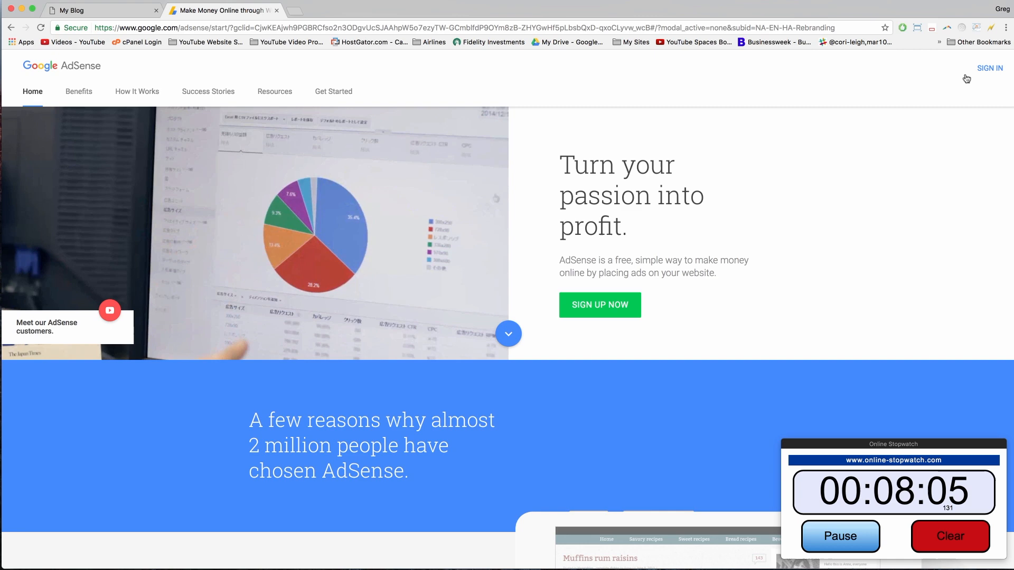
Sign in to the existing AdSense account and look down the Home dashboard summaries.
{"action": "left_click", "coordinate": [989, 68]}
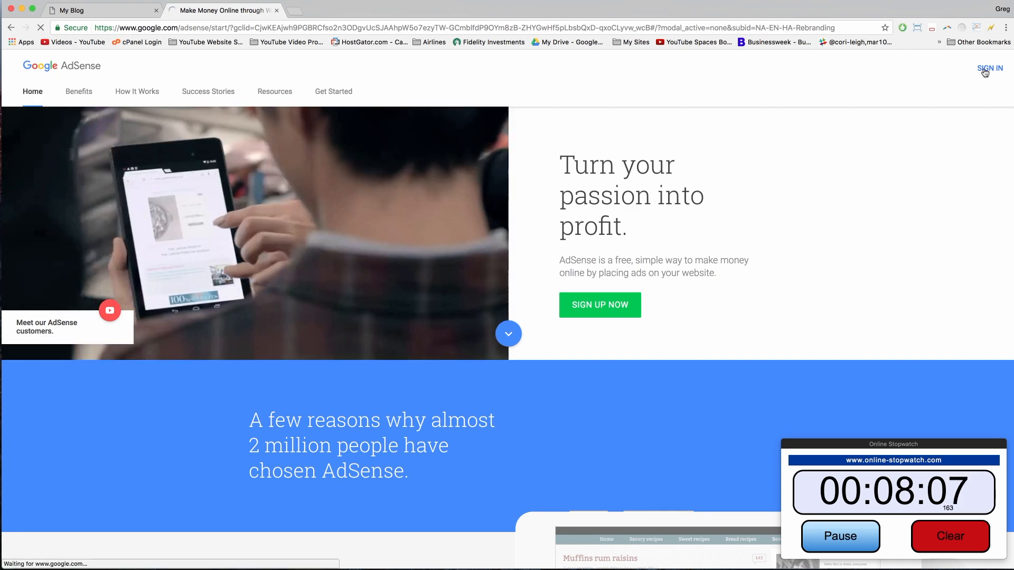
{"action": "left_click", "coordinate": [989, 67]}
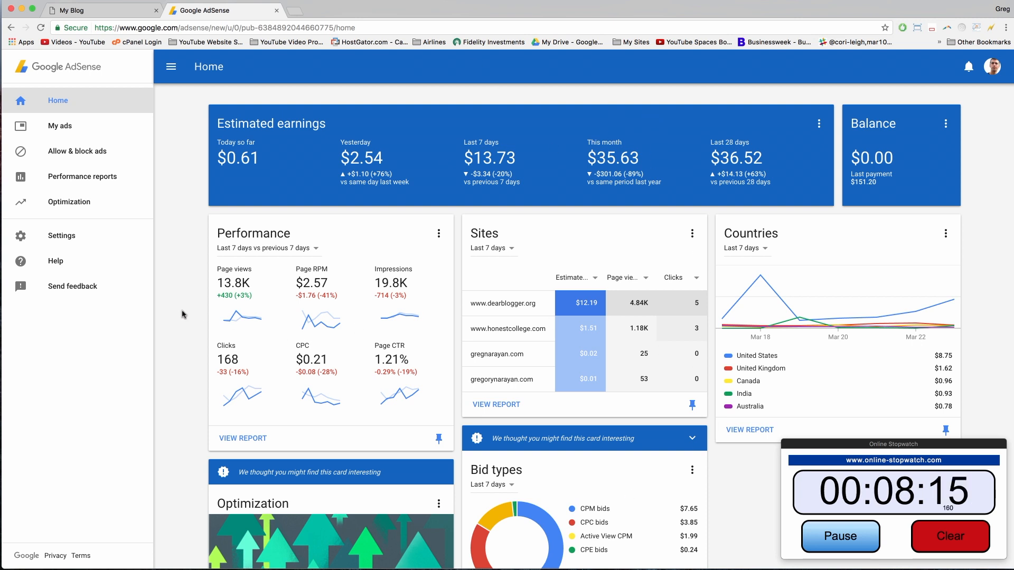
{"action": "scroll", "scroll_direction": "down", "scroll_amount": 3}
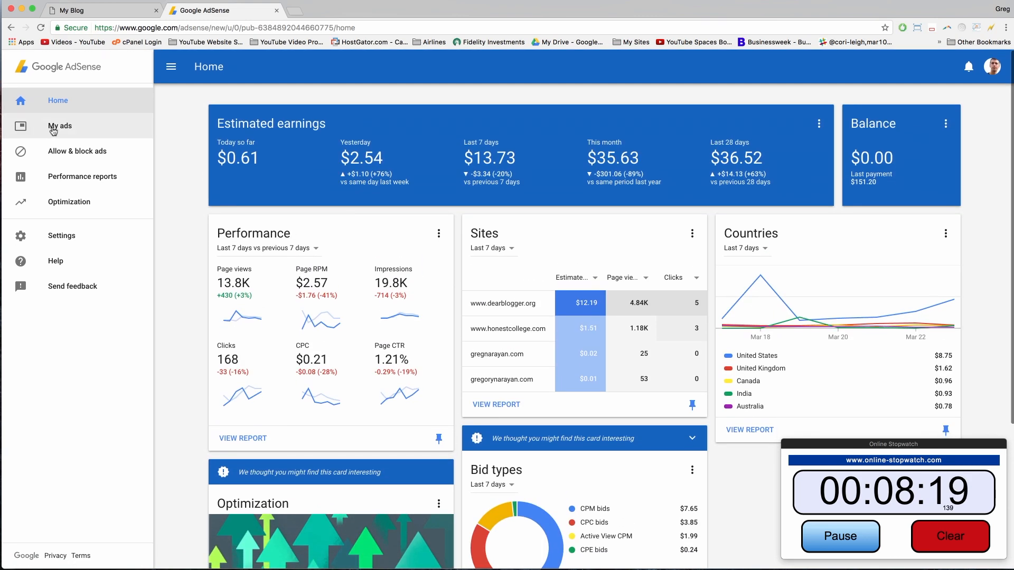
In My ads, get the code for the Gregnarayan.com Sidebar ad unit.
{"action": "left_click", "coordinate": [59, 126]}
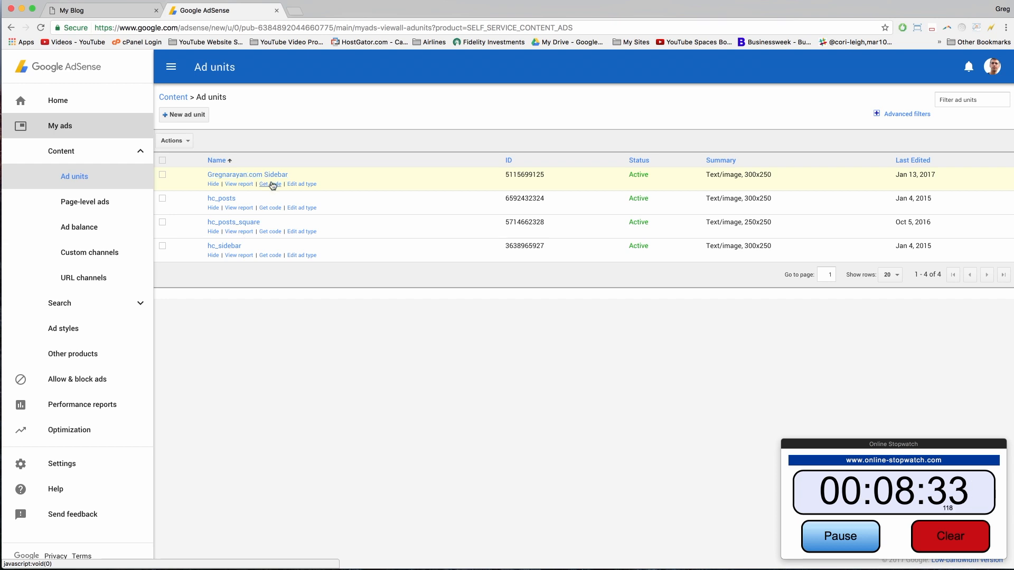
{"action": "left_click", "coordinate": [269, 184]}
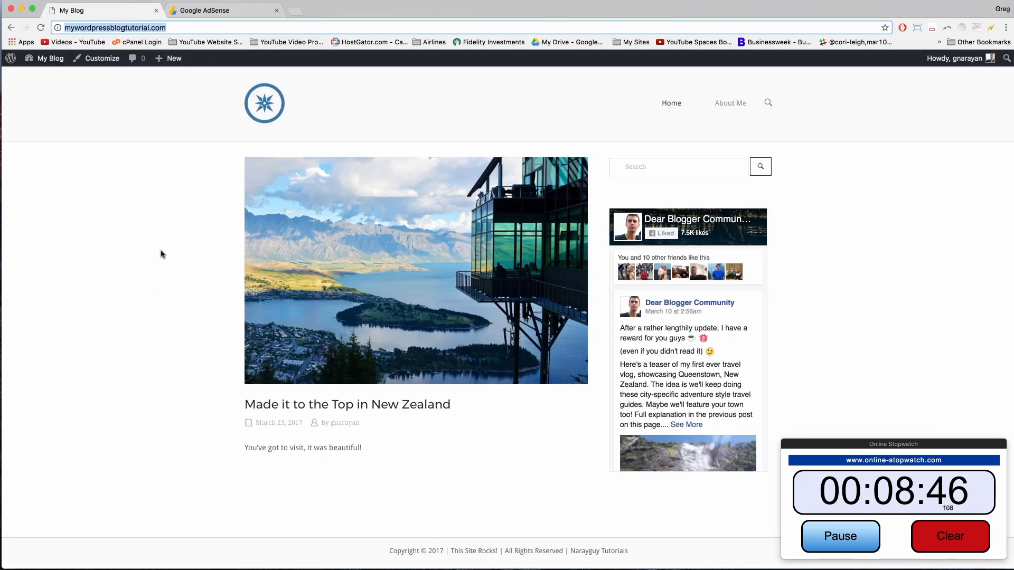
From the blog's admin bar My Blog menu, go to the Widgets page.
{"action": "left_click", "coordinate": [49, 58]}
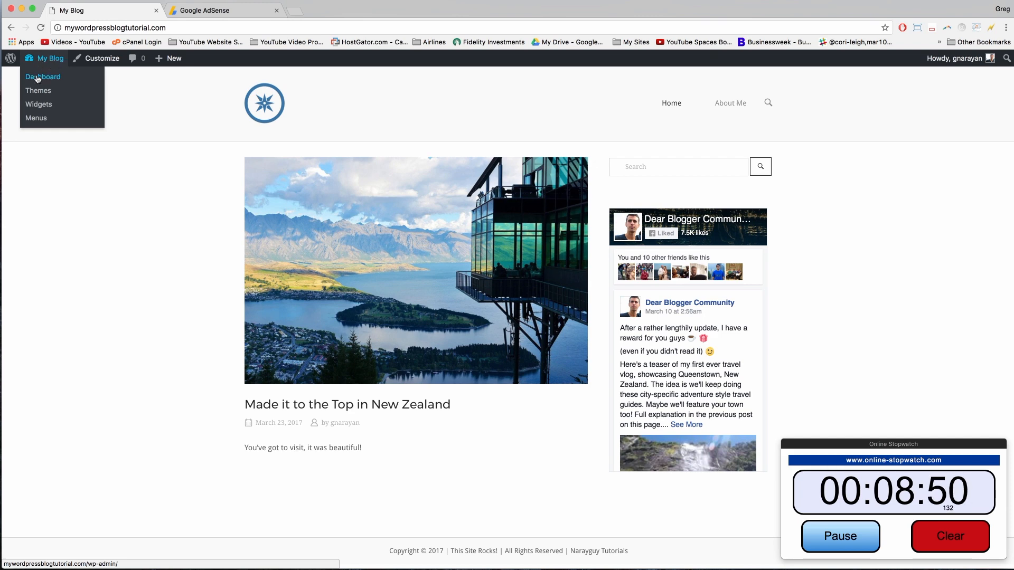
{"action": "left_click", "coordinate": [38, 103]}
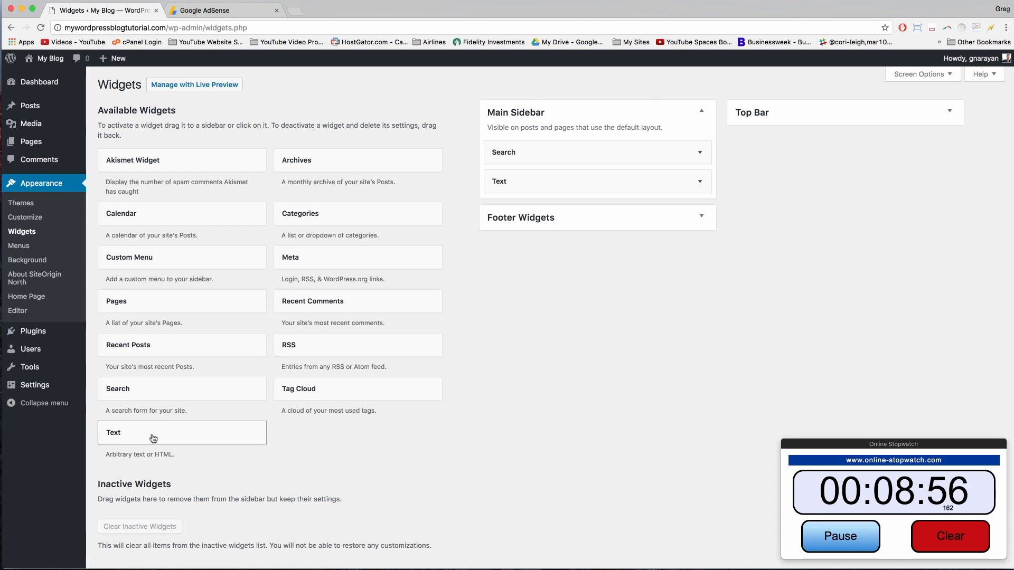
Place a Text widget in the Main Sidebar with the AdSense ad code pasted as its content.
{"action": "left_click", "coordinate": [153, 433]}
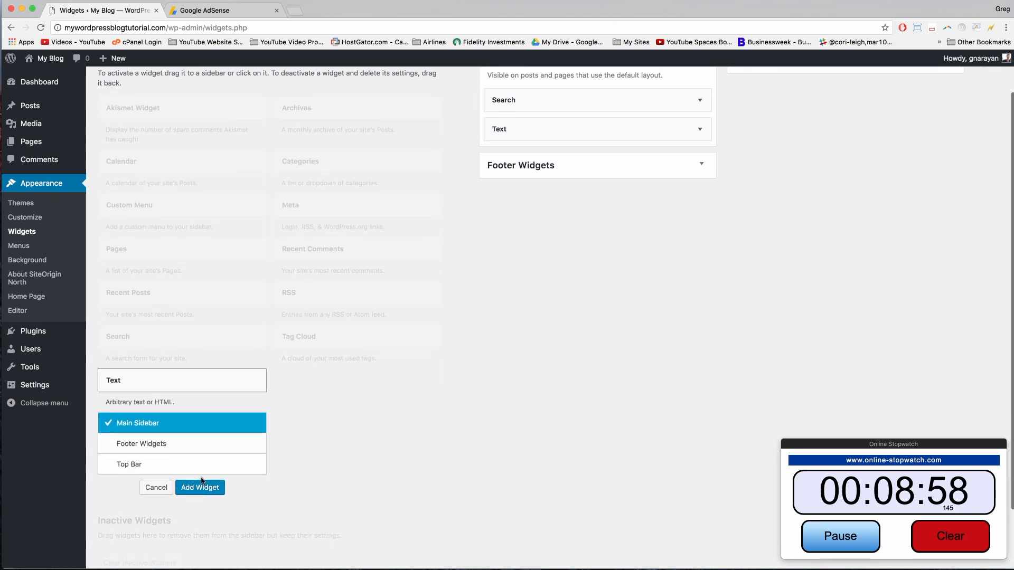
{"action": "left_click", "coordinate": [199, 488]}
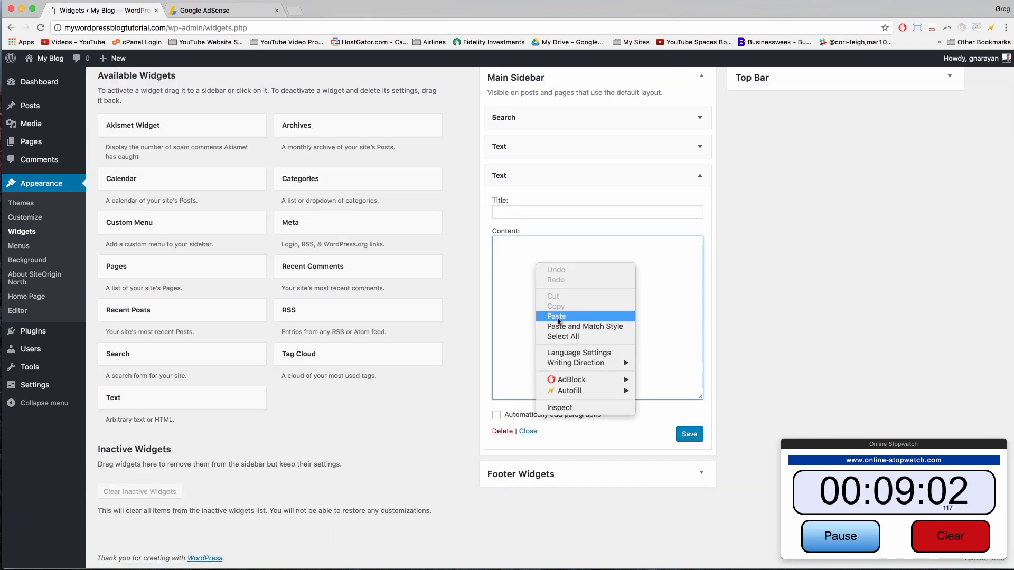
{"action": "left_click", "coordinate": [555, 316]}
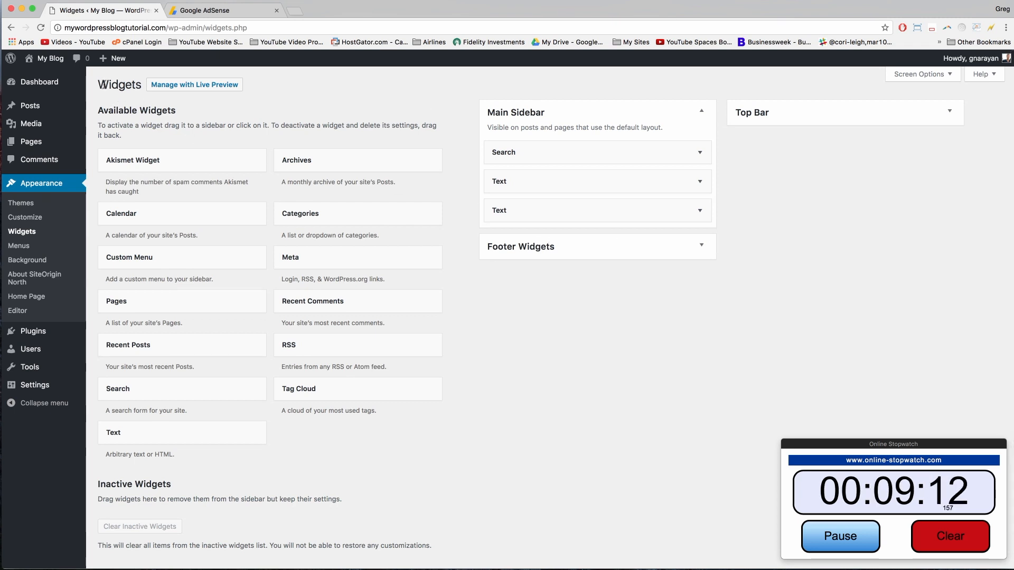
{"action": "left_click", "coordinate": [24, 217]}
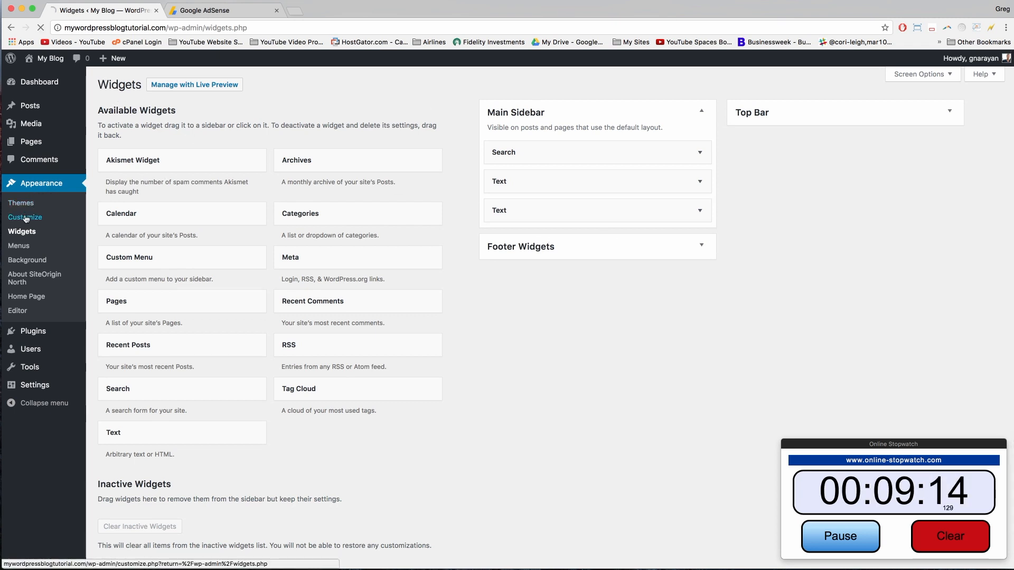
Preview the widgets in the Customizer, then close it to return to the blog front page.
{"action": "left_click", "coordinate": [24, 218]}
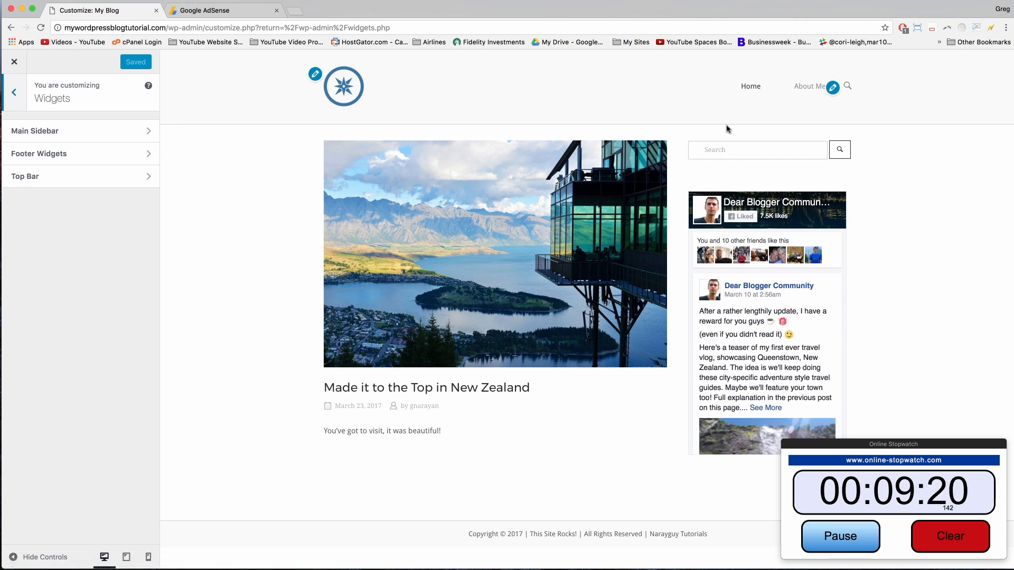
{"action": "left_click", "coordinate": [13, 61]}
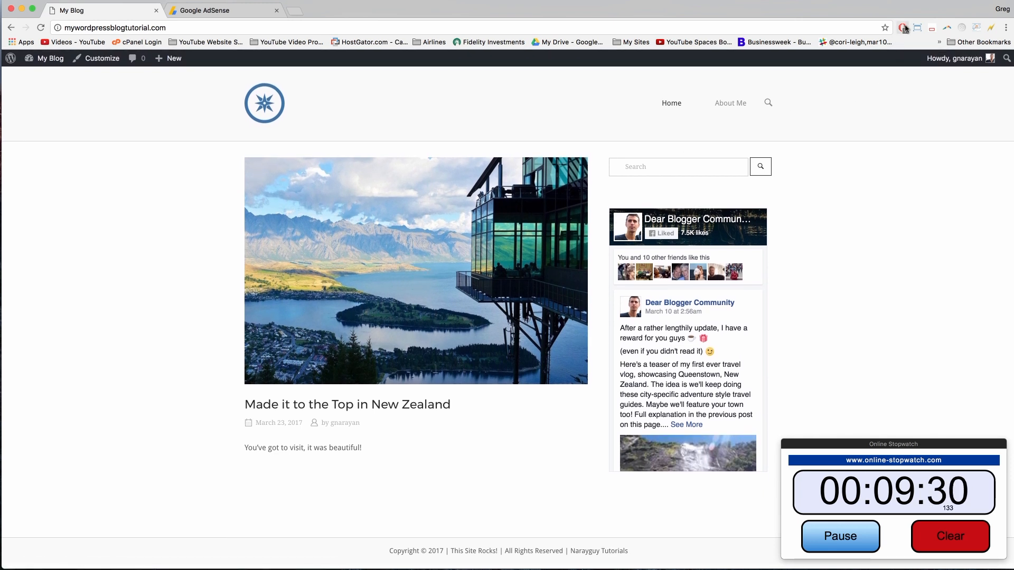
Exclude the blog's domain from AdBlock via 'Don't run on pages on this domain'.
{"action": "left_click", "coordinate": [906, 27]}
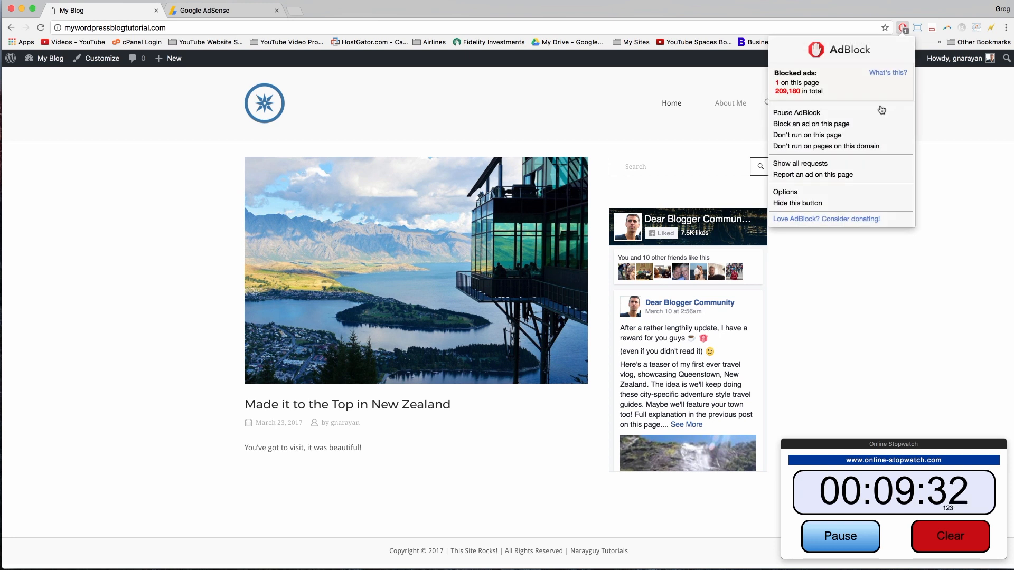
{"action": "left_click", "coordinate": [826, 146]}
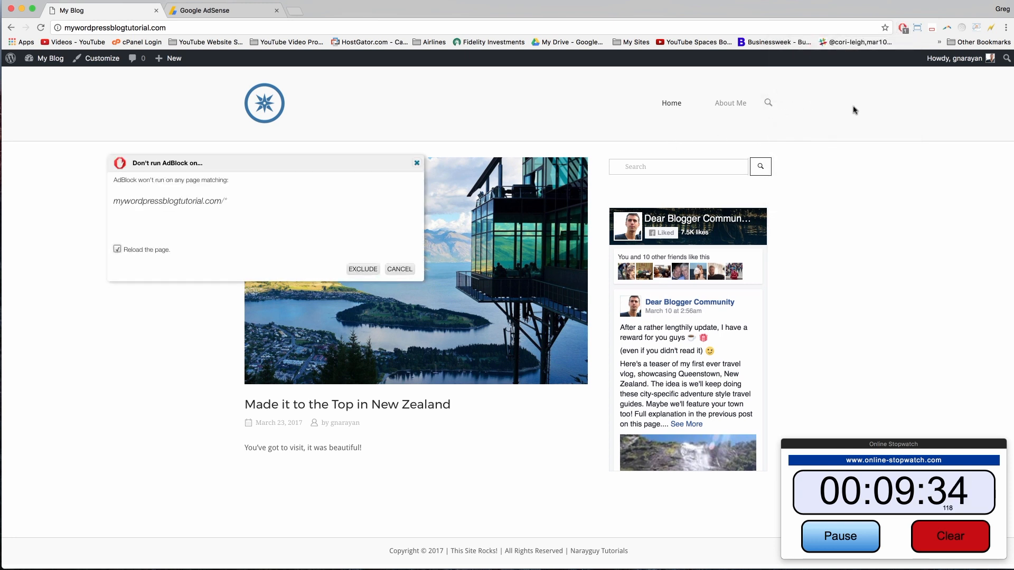
{"action": "left_click", "coordinate": [364, 269]}
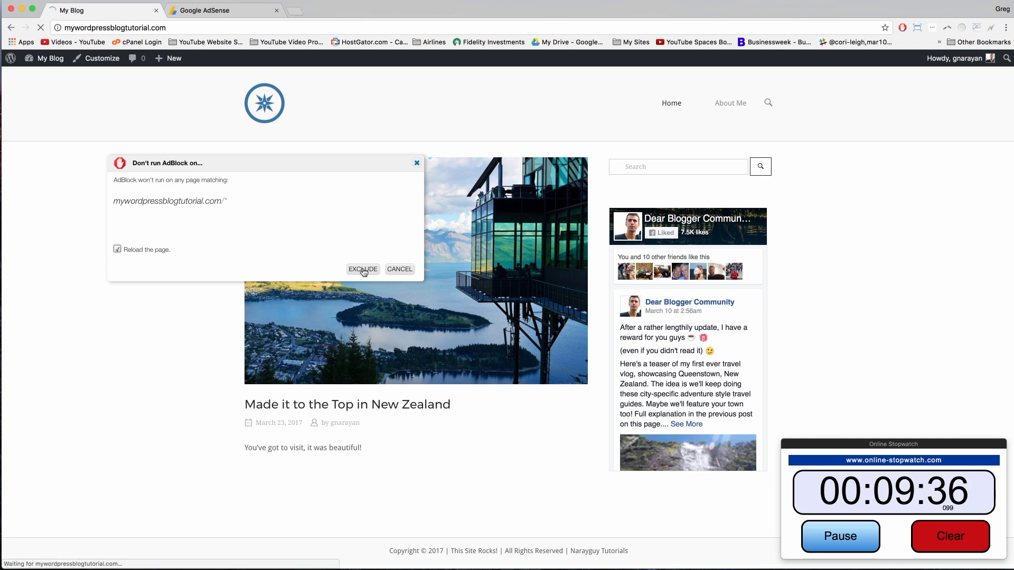
{"action": "left_click", "coordinate": [363, 269]}
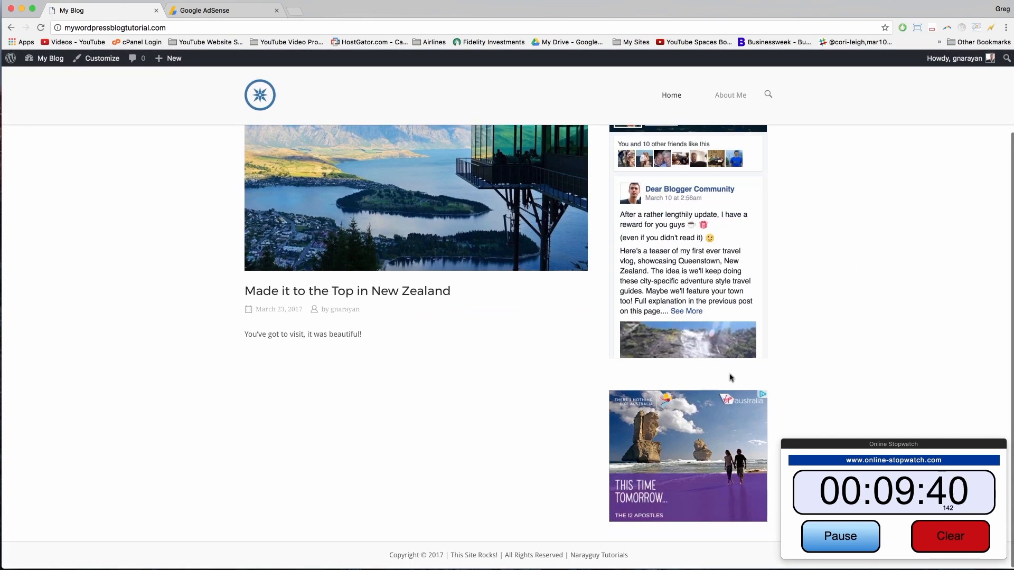
{"action": "mouse_move", "coordinate": [668, 522]}
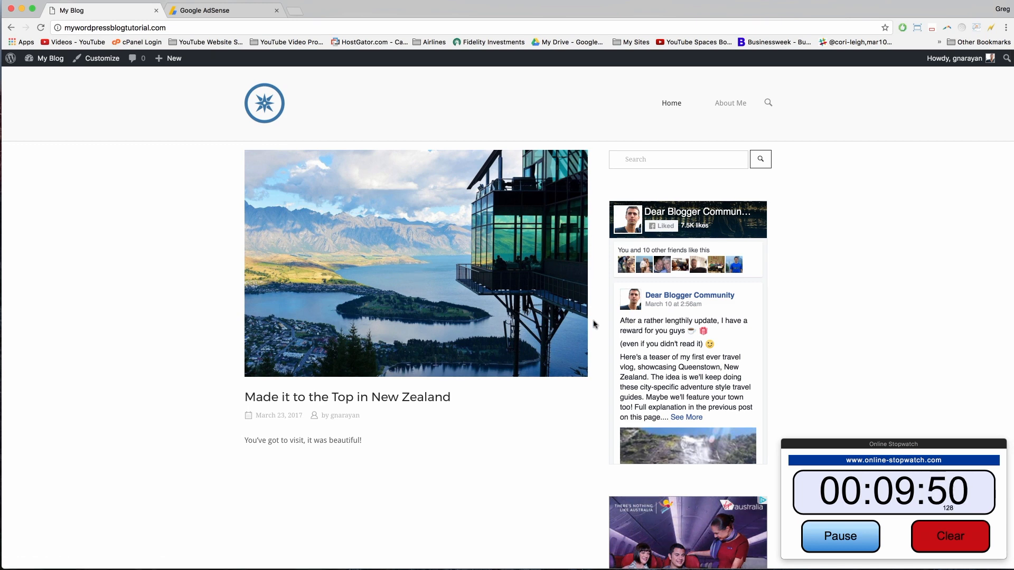
Check the display ad in the blog sidebar, then switch to the Google AdSense dashboard tab.
{"action": "scroll", "scroll_direction": "down", "scroll_amount": 3}
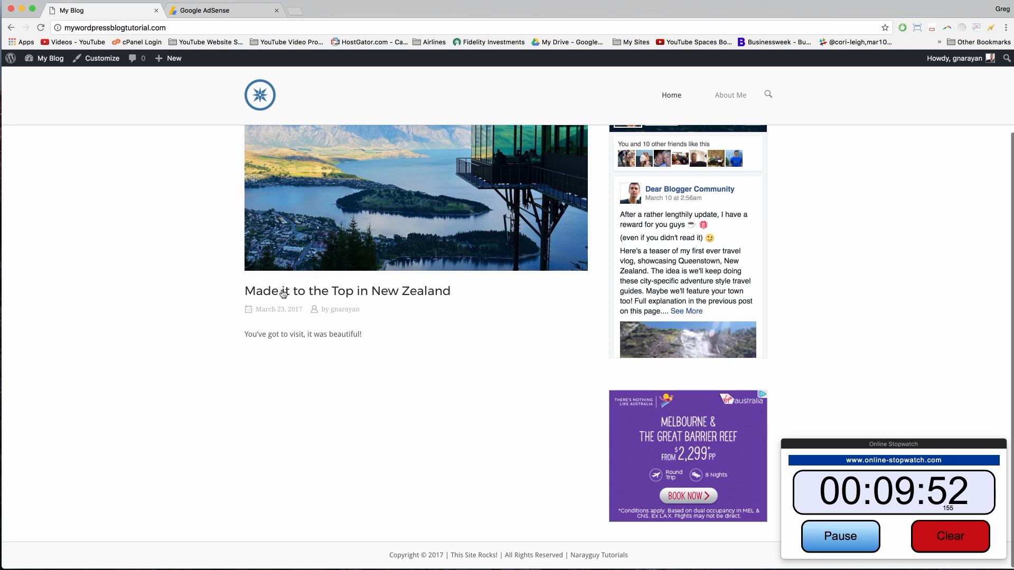
{"action": "mouse_move", "coordinate": [548, 365]}
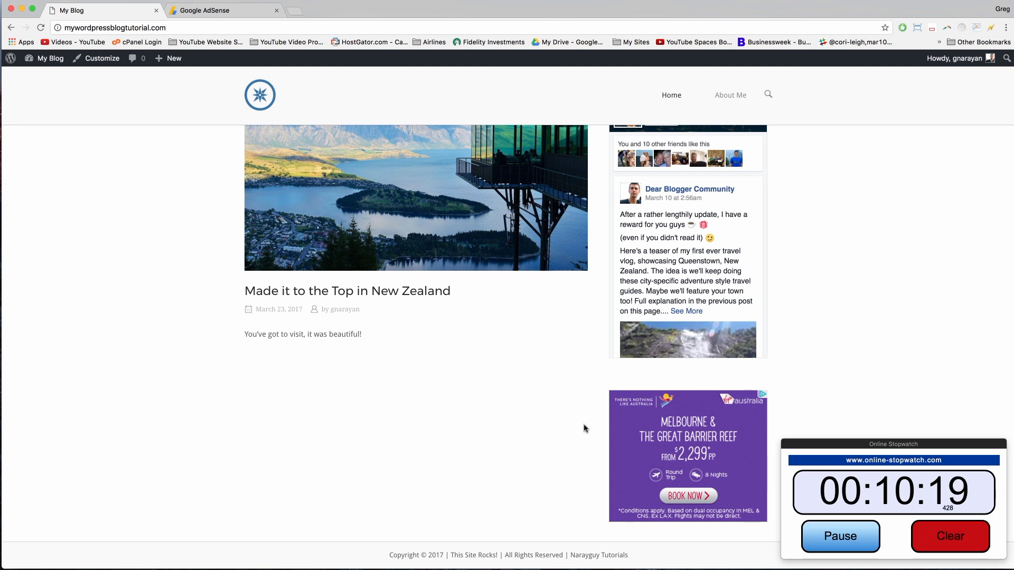
{"action": "mouse_move", "coordinate": [581, 475]}
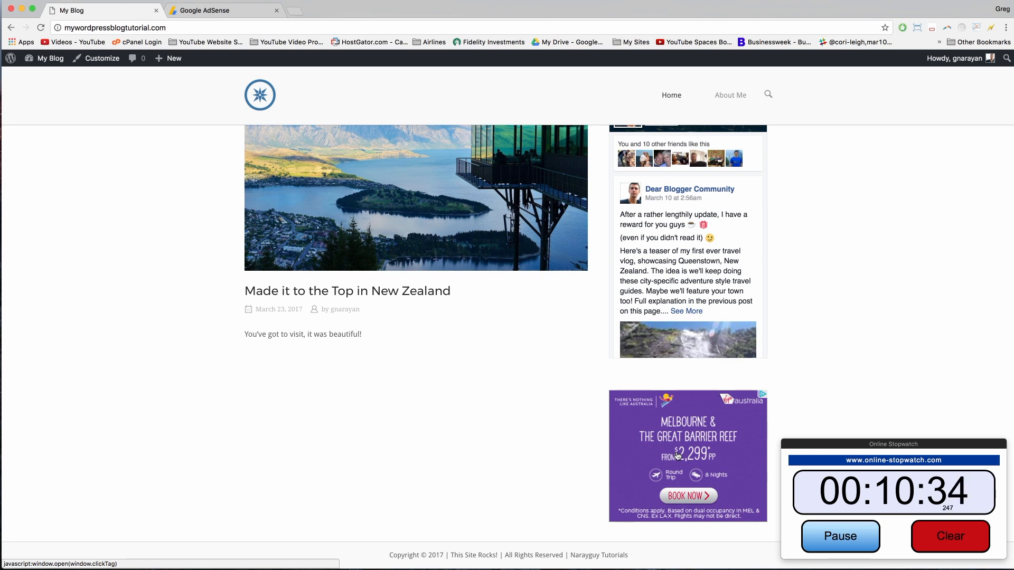
{"action": "mouse_move", "coordinate": [817, 273]}
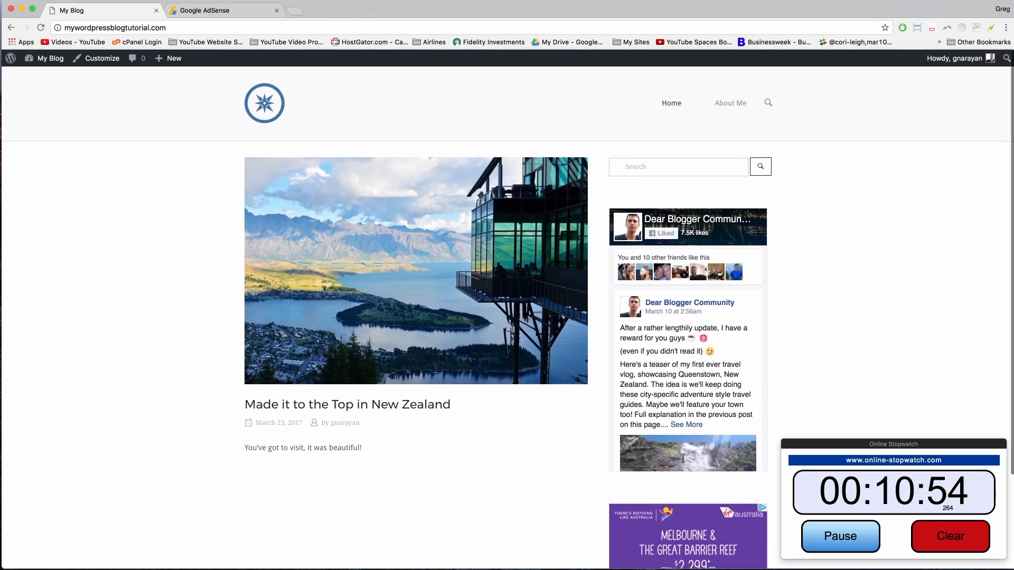
{"action": "mouse_move", "coordinate": [179, 194]}
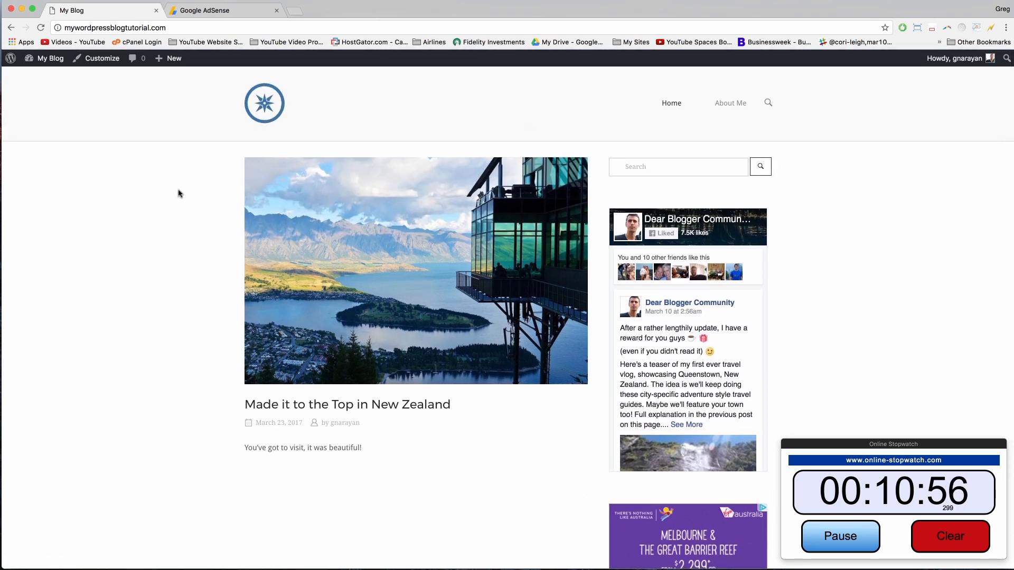
{"action": "scroll", "scroll_direction": "down", "scroll_amount": 3}
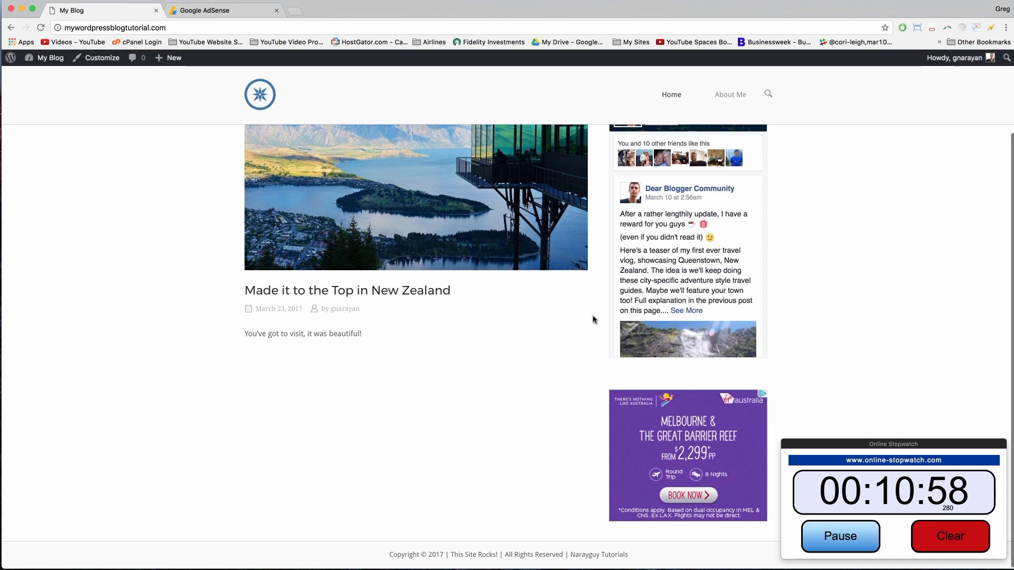
{"action": "mouse_move", "coordinate": [424, 365]}
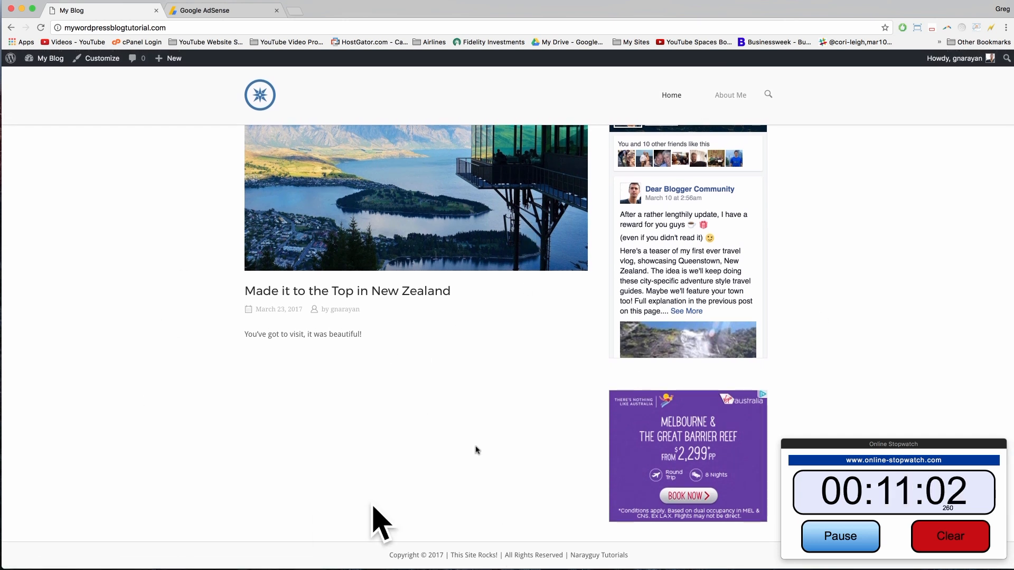
{"action": "mouse_move", "coordinate": [409, 380]}
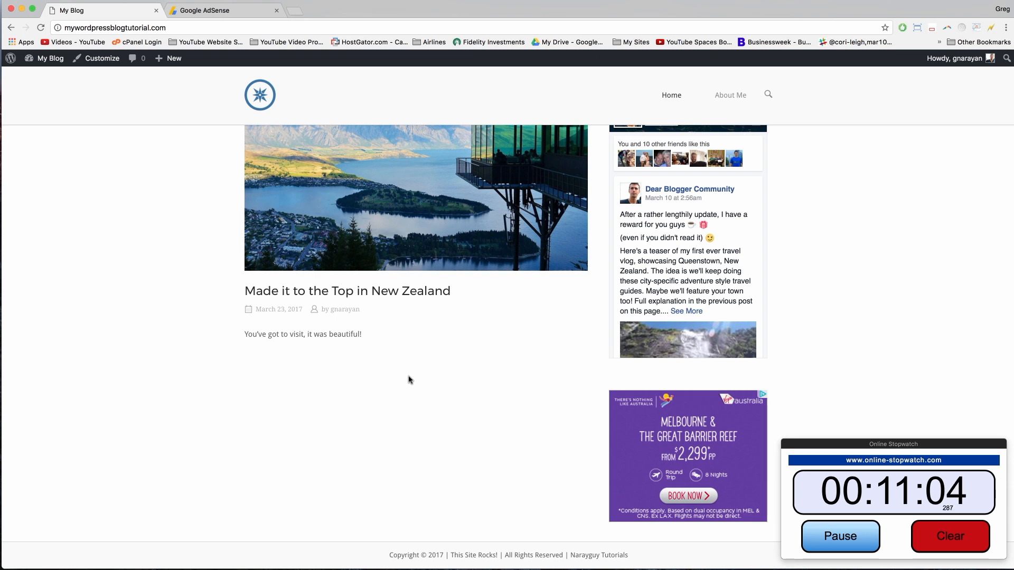
{"action": "left_click", "coordinate": [217, 10]}
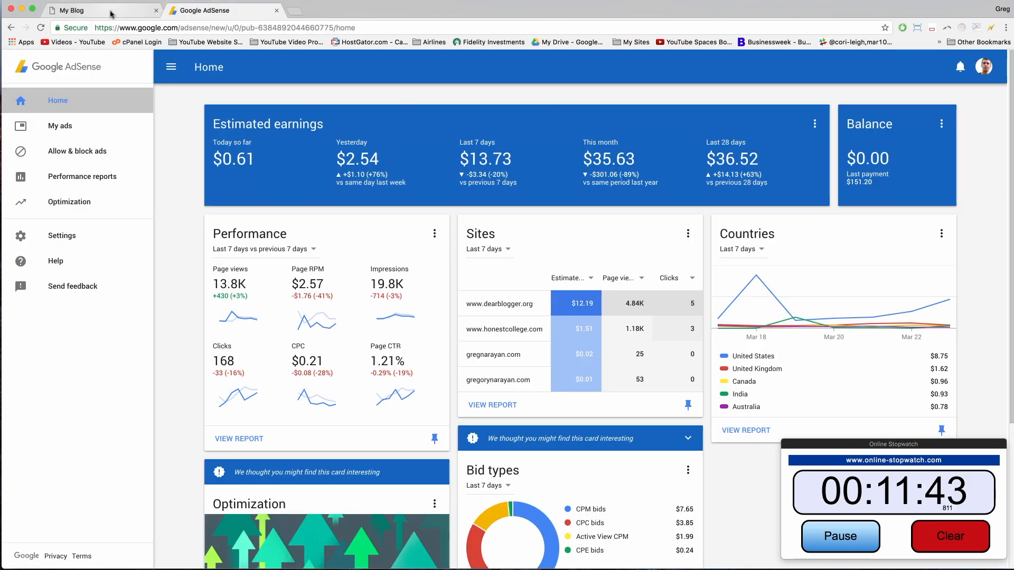
Return to the My Blog page showing the Melbourne travel ad in its sidebar.
{"action": "left_click", "coordinate": [79, 9]}
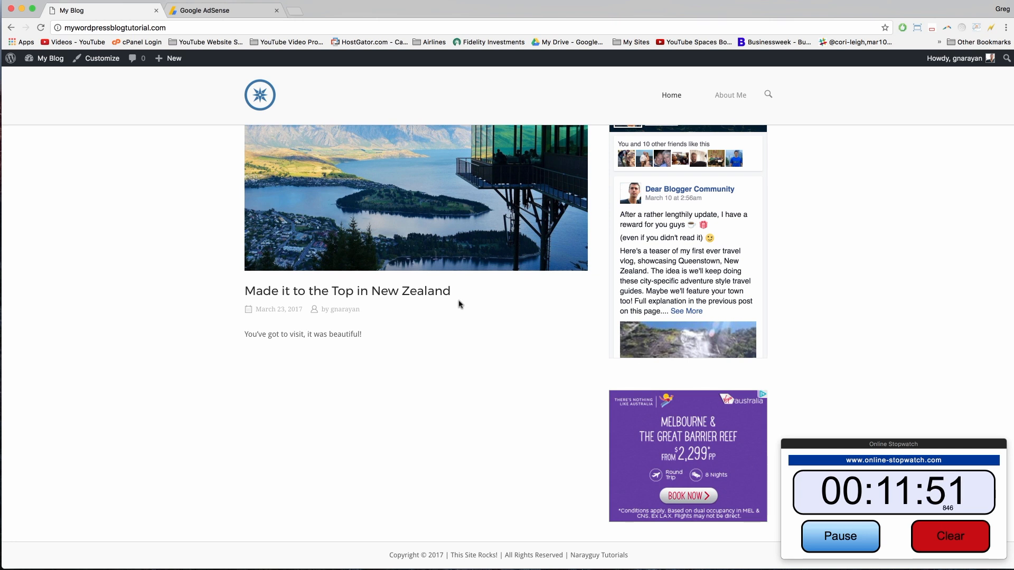
{"action": "mouse_move", "coordinate": [531, 472]}
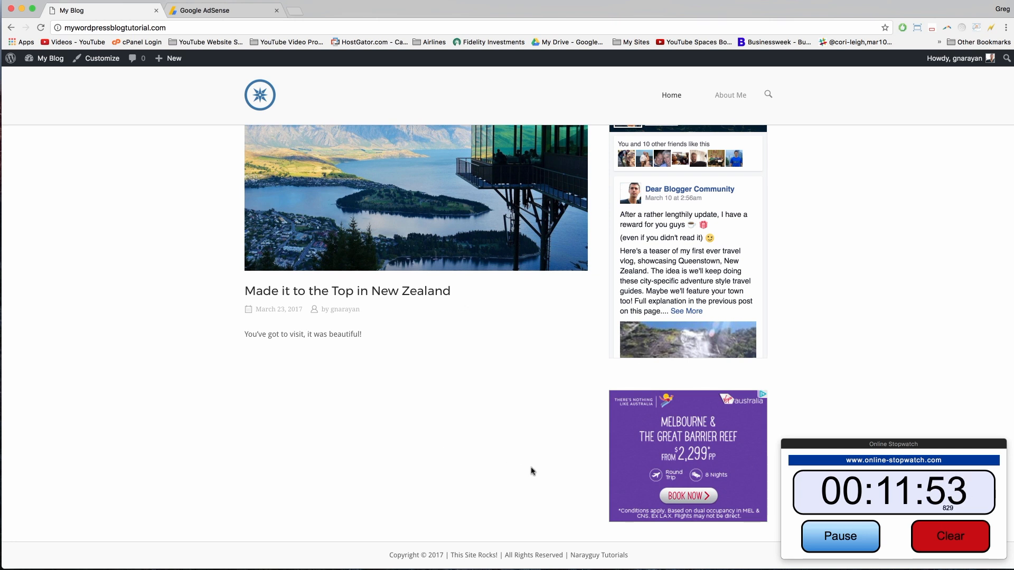